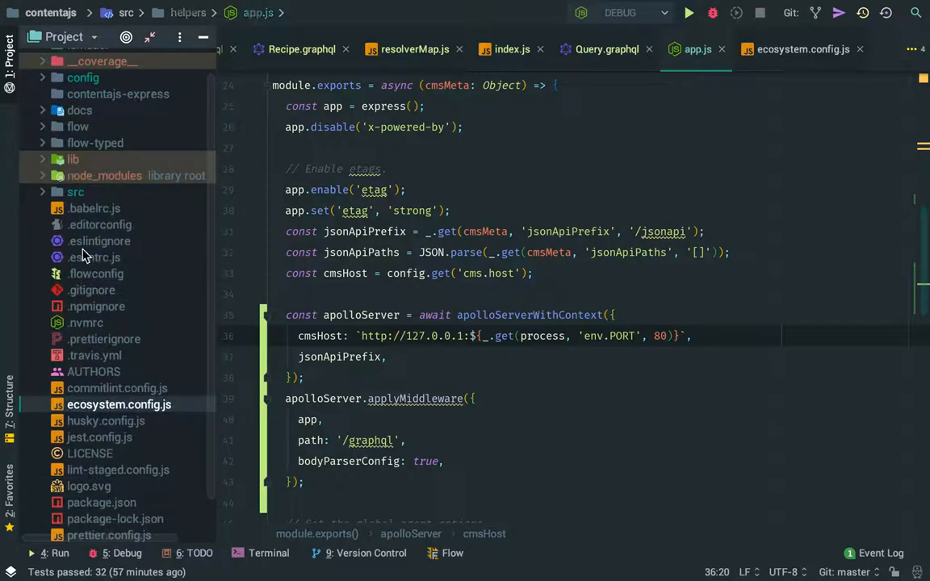
Step: Open Recipe.graphql from src/helpers/graphql/typeDefs to view the documented random field
left_click(75, 192)
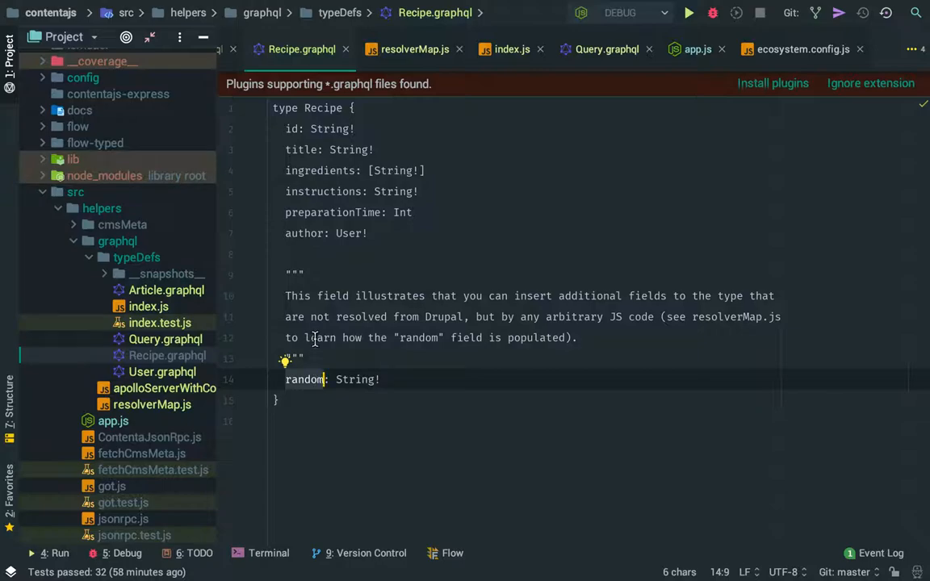
mouse_move(176, 470)
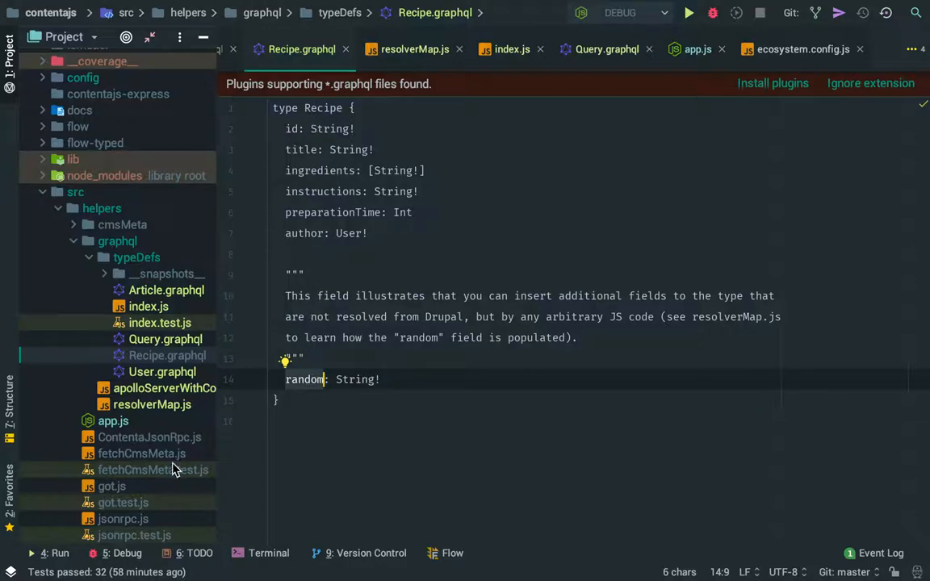
Step: Review the random field resolver in resolverMap.js
left_click(151, 404)
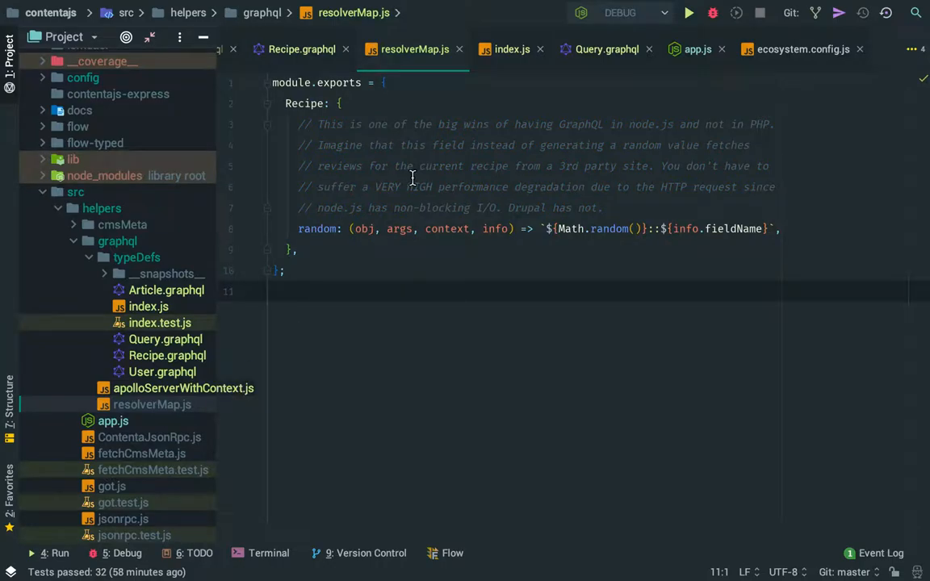
double_click(304, 103)
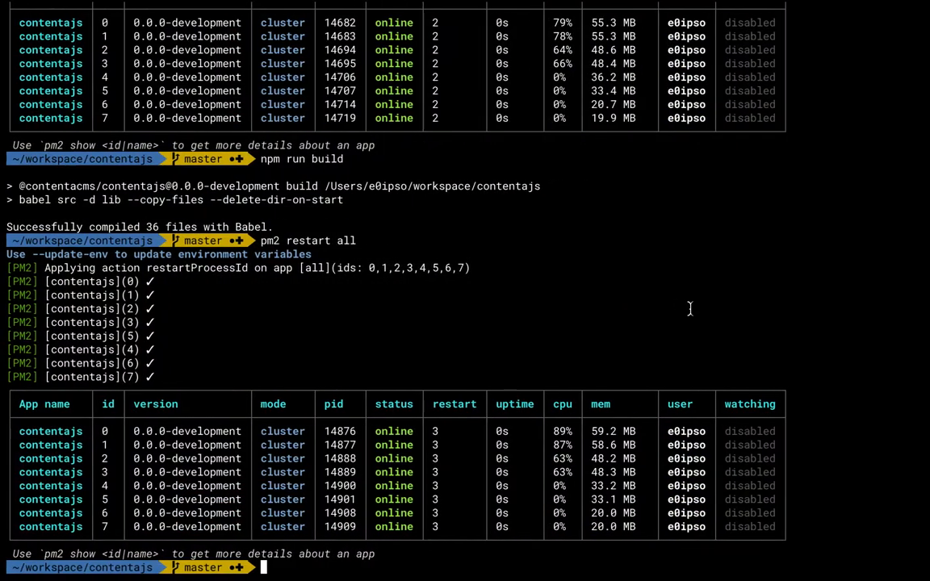
Step: Rebuild the project with 'npm run build' in the terminal
type("npm run build")
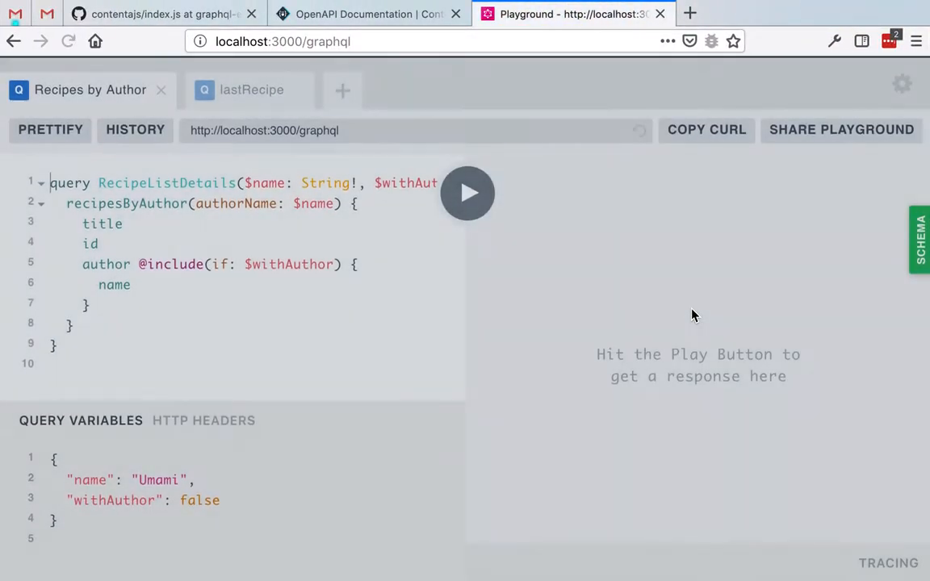
Step: Run the RecipeListDetails query for Umami and start typing 'ra' under author
left_click(466, 193)
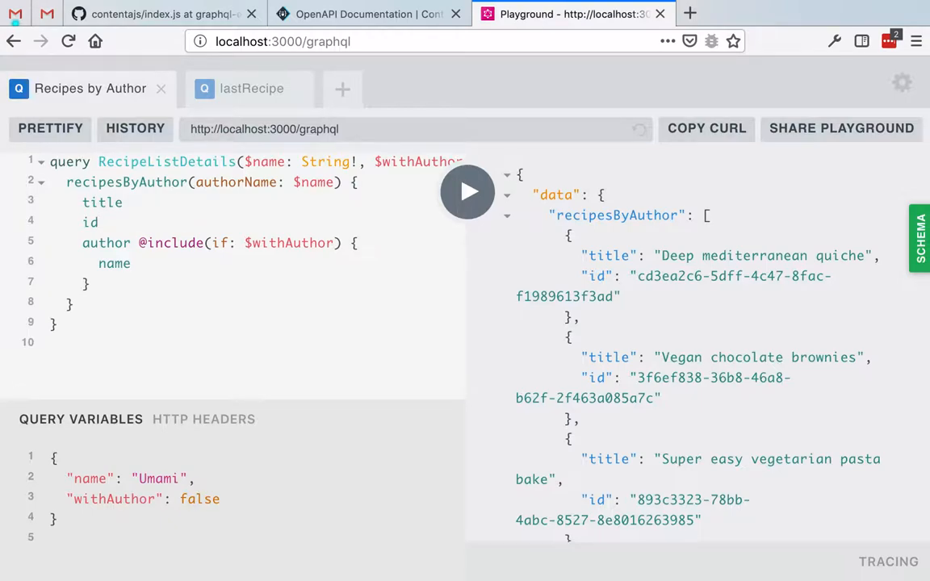
type("ra")
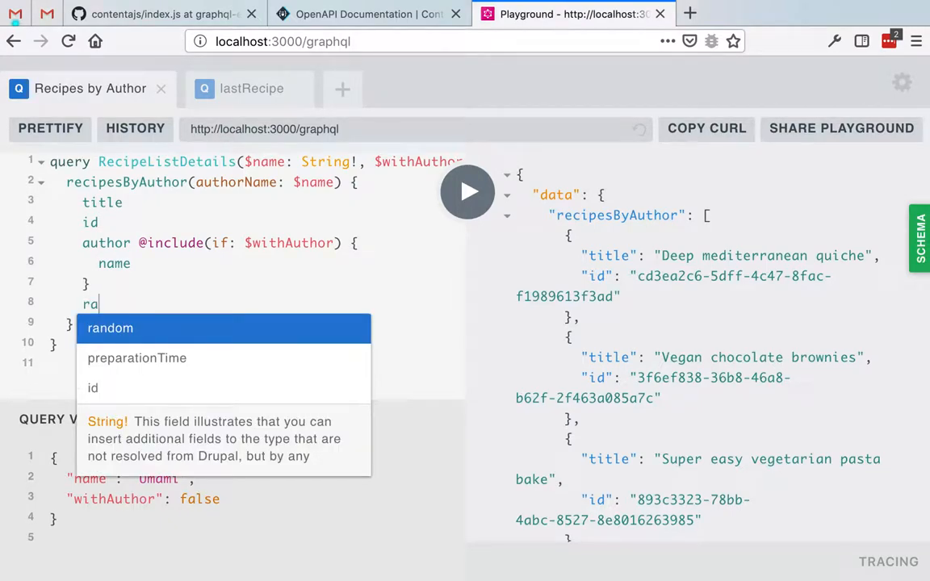
mouse_move(167, 333)
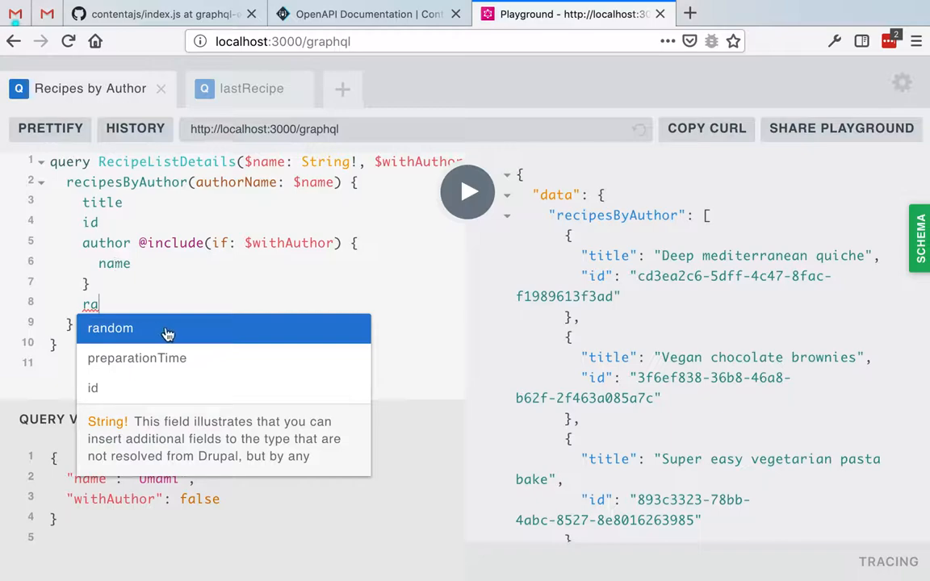
mouse_move(157, 335)
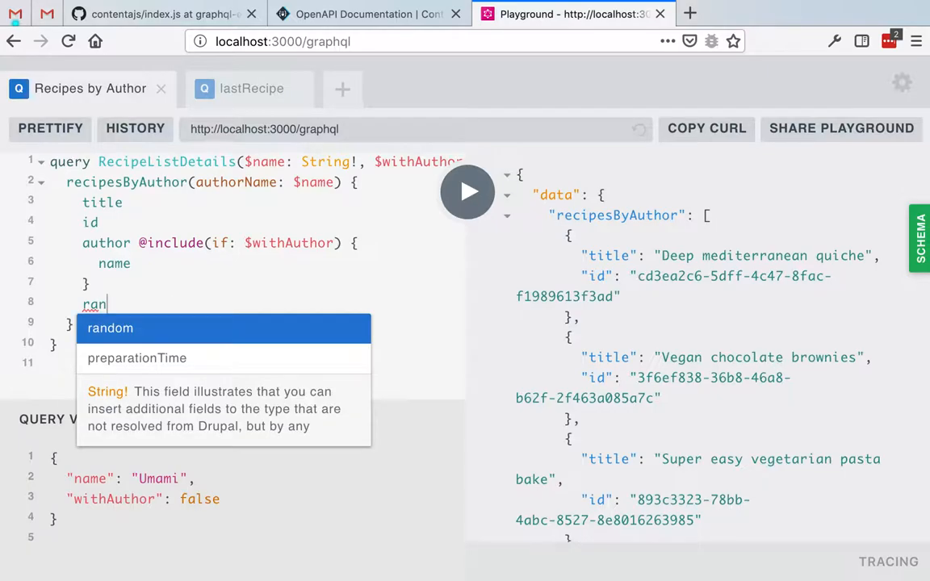
mouse_move(191, 406)
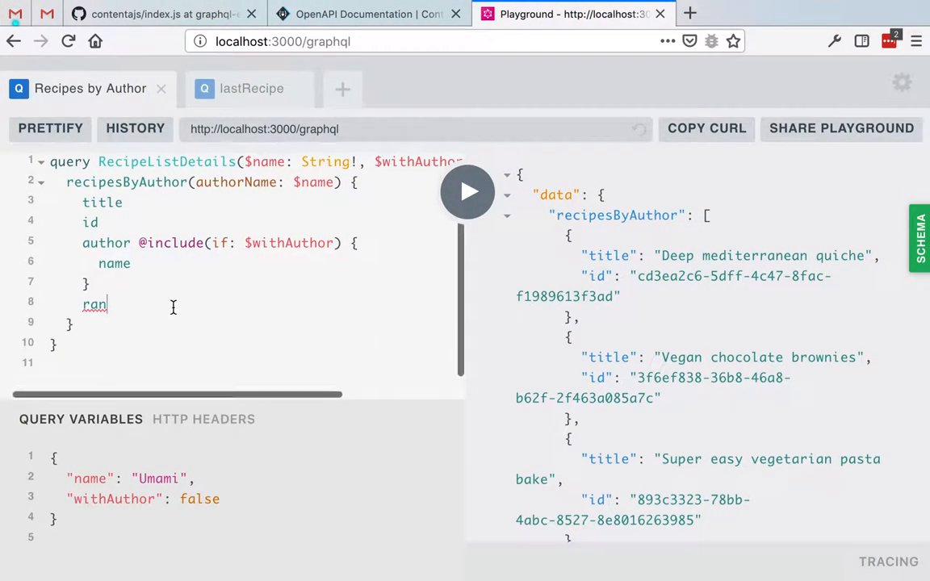
Step: Complete the 'random' field, rerun the query, and scroll through each recipe's random value
type("d")
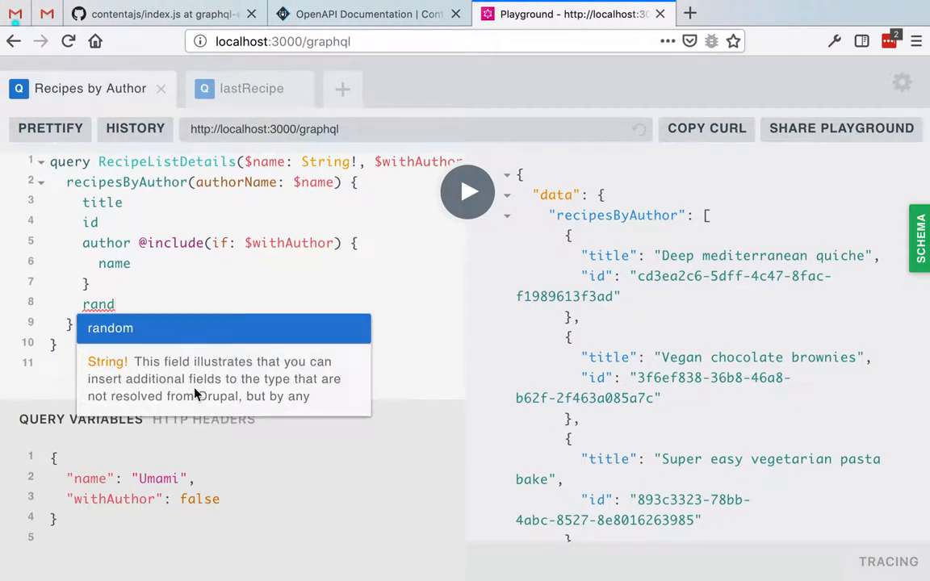
key("Tab")
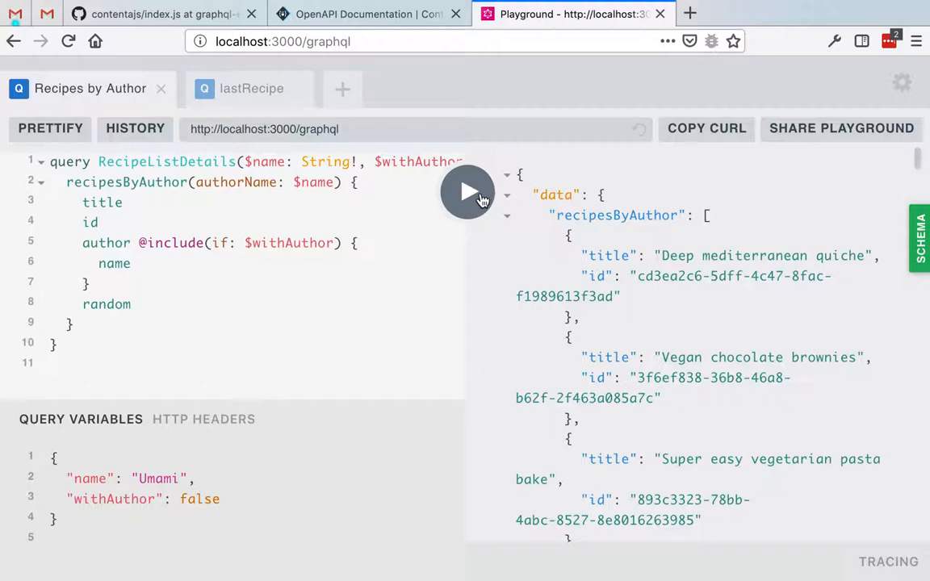
mouse_move(467, 192)
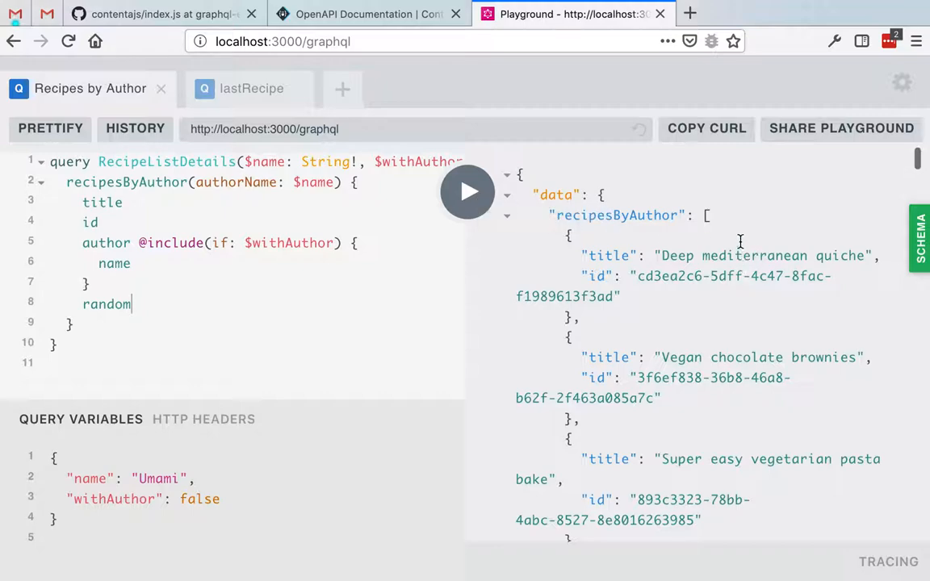
left_click(467, 191)
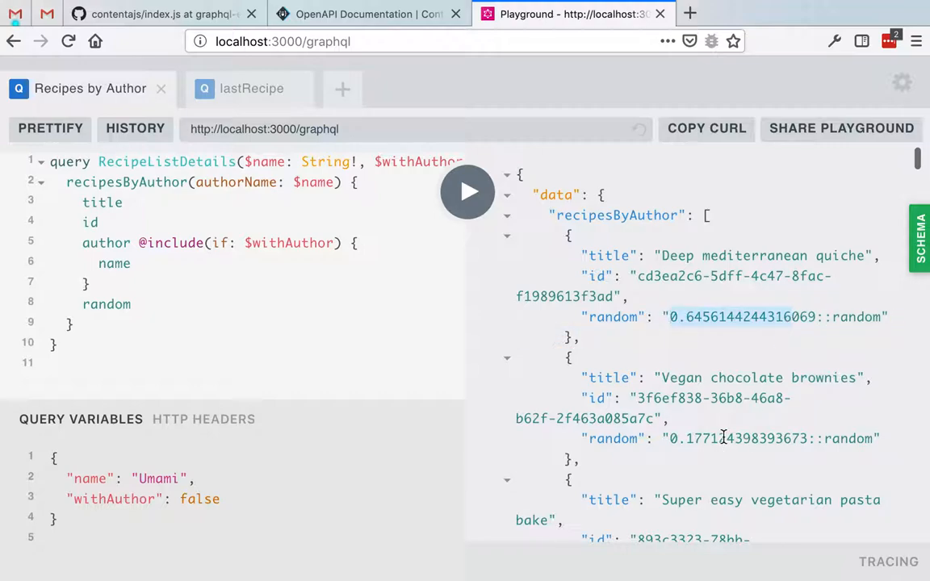
scroll("down", 3)
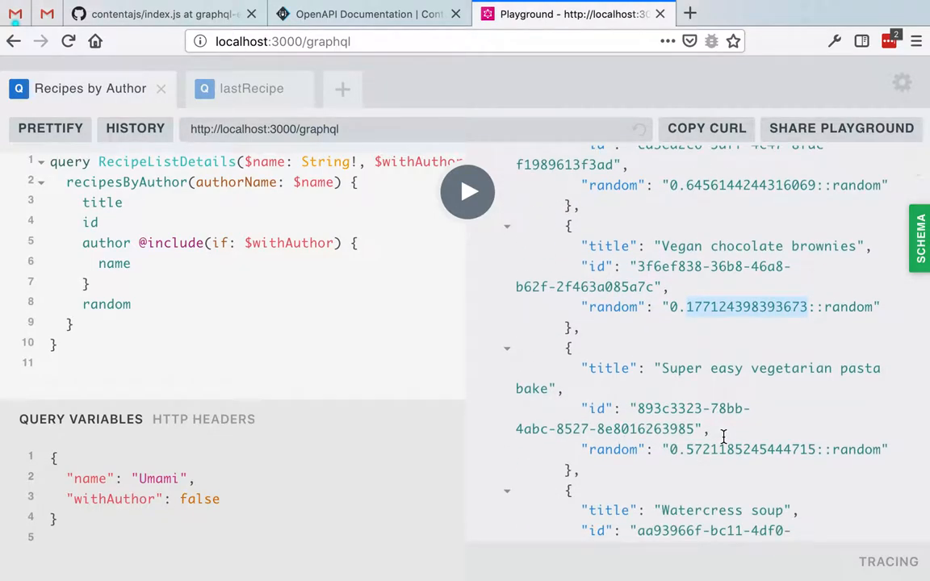